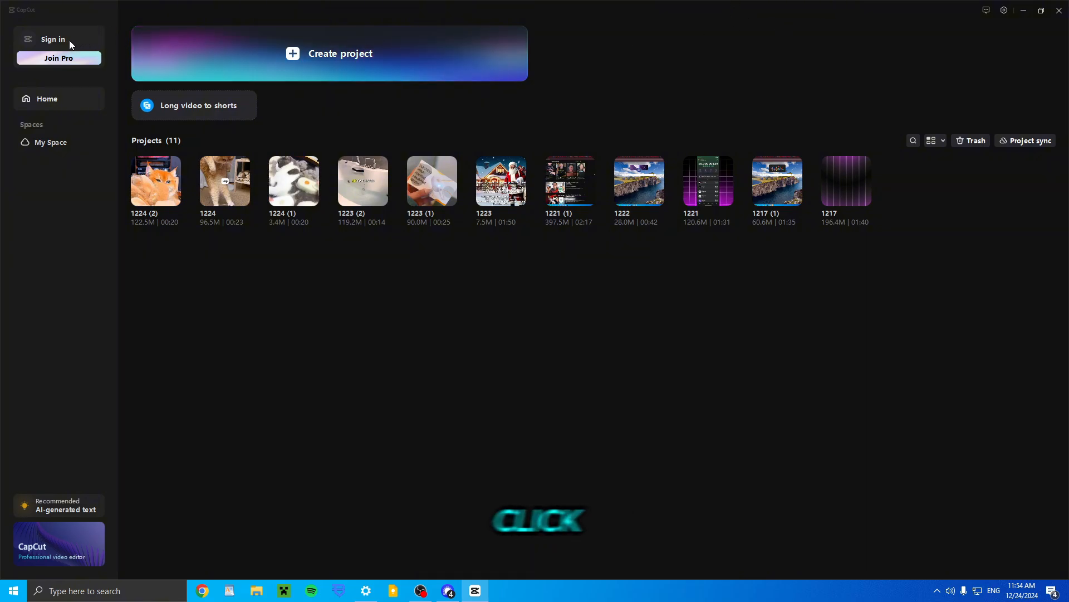
Bring up the desktop Sign in dialog with TikTok, QR code, Facebook and Google options.
{"action": "left_click", "coordinate": [52, 39]}
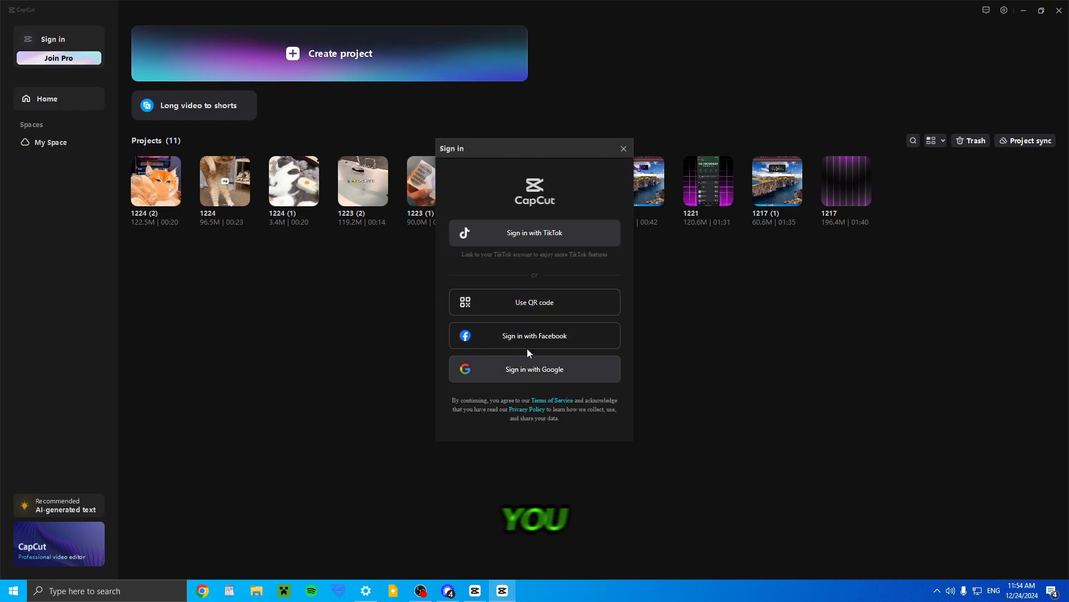
{"action": "mouse_move", "coordinate": [535, 336]}
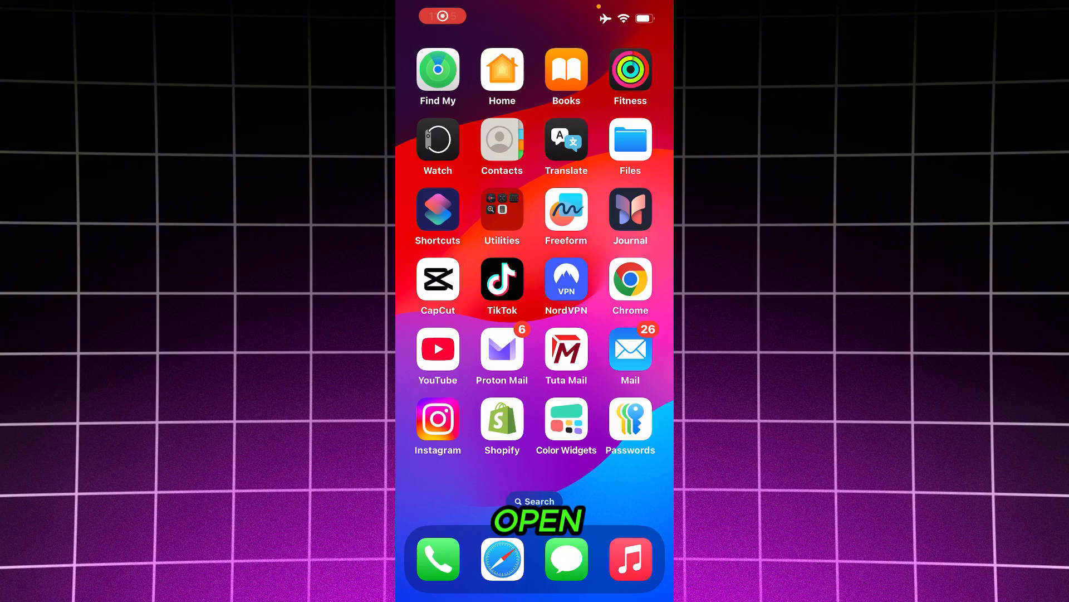
Search the App Store for 'Cap', pick the capcut suggestion and launch the installed app.
{"action": "left_click", "coordinate": [535, 501]}
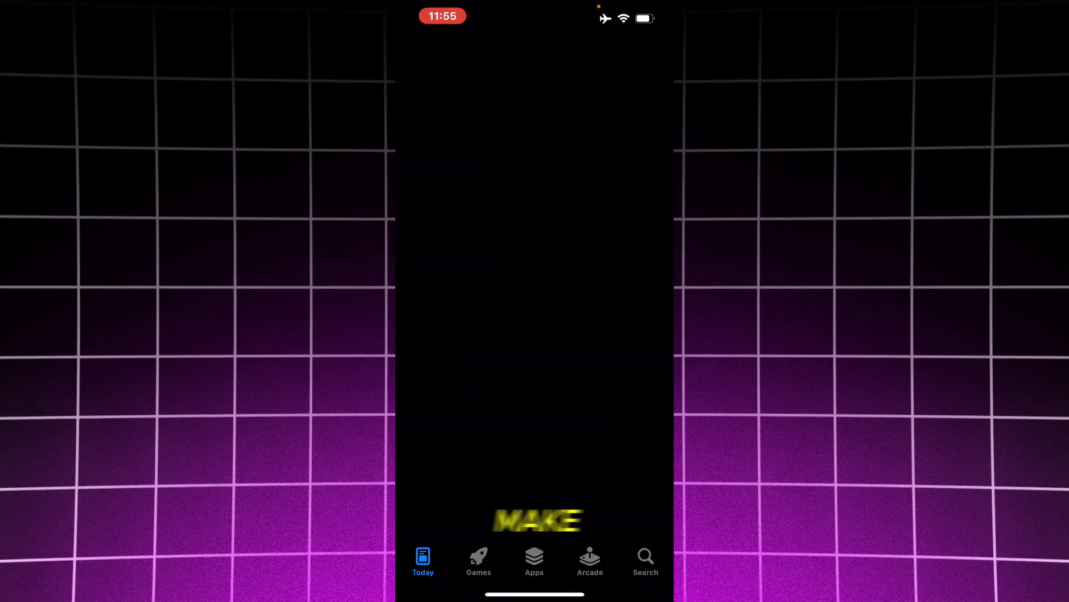
{"action": "left_click", "coordinate": [644, 559]}
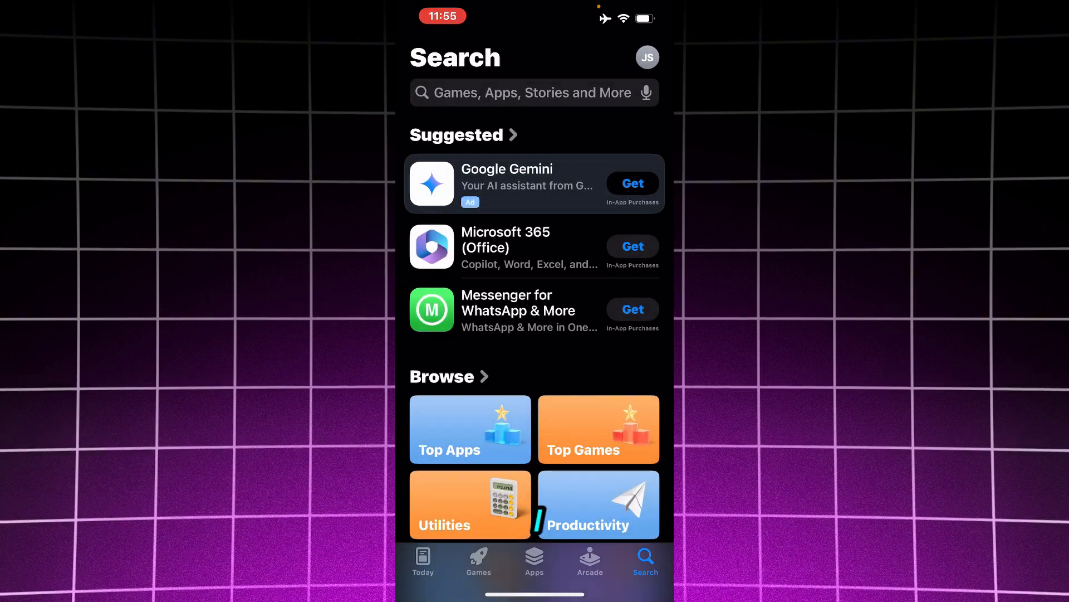
{"action": "left_click", "coordinate": [533, 92]}
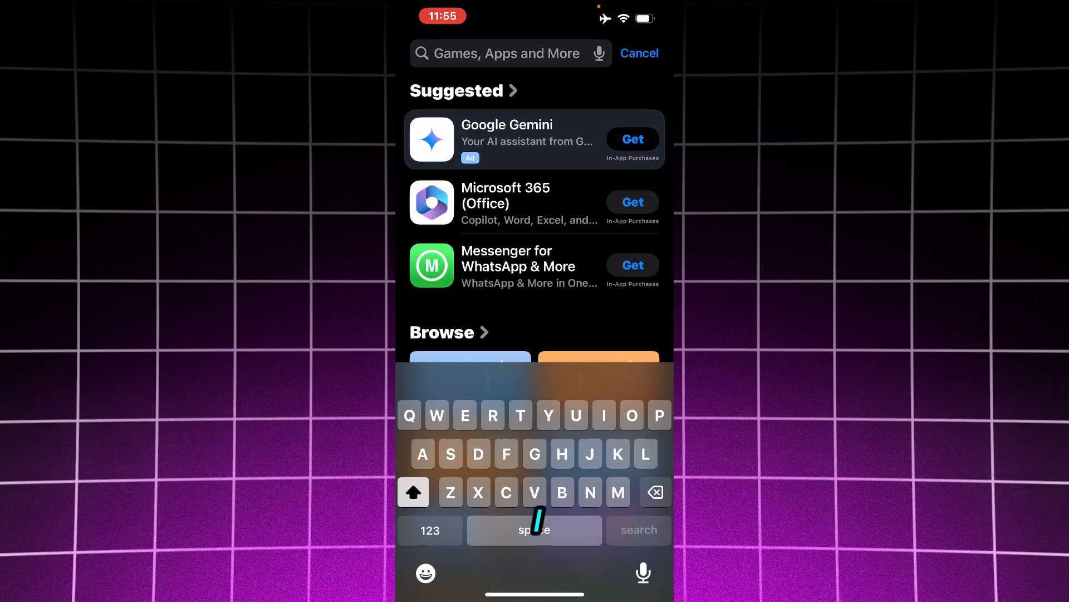
{"action": "type", "text": "Cap"}
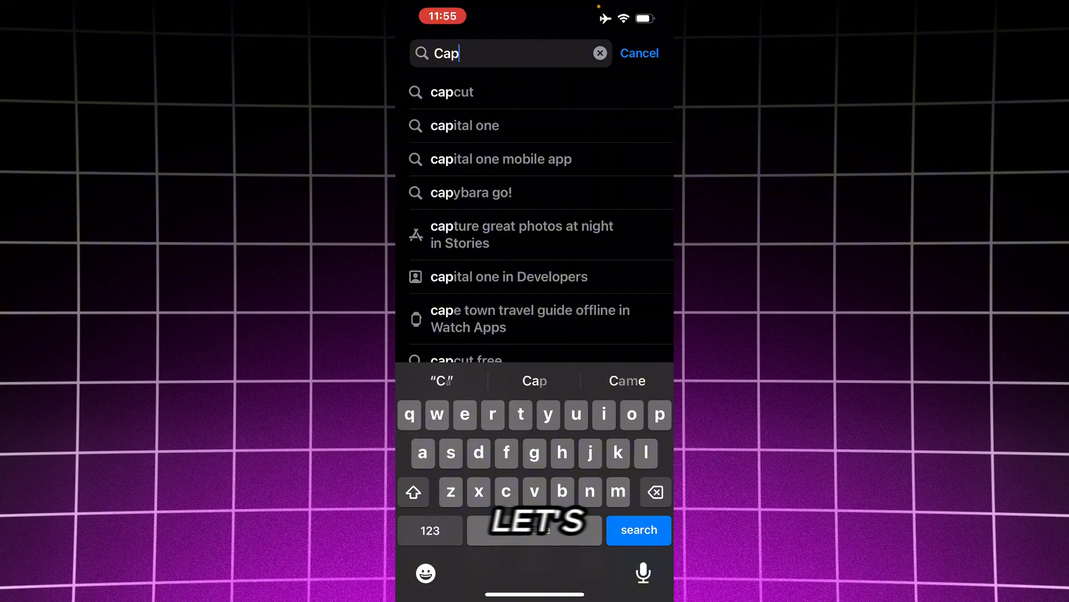
{"action": "left_click", "coordinate": [451, 92]}
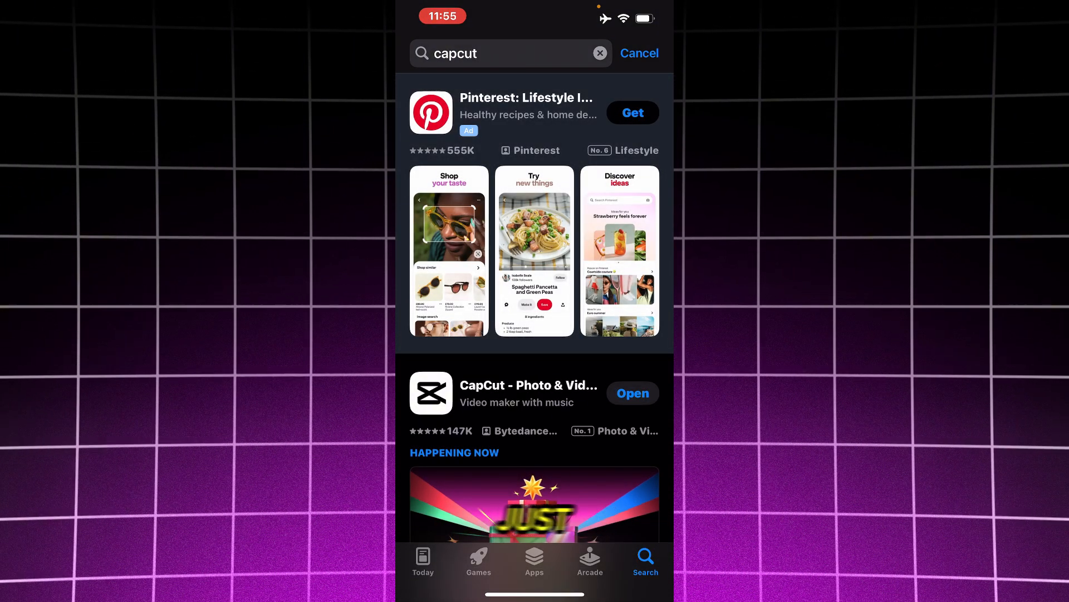
{"action": "left_click", "coordinate": [631, 393]}
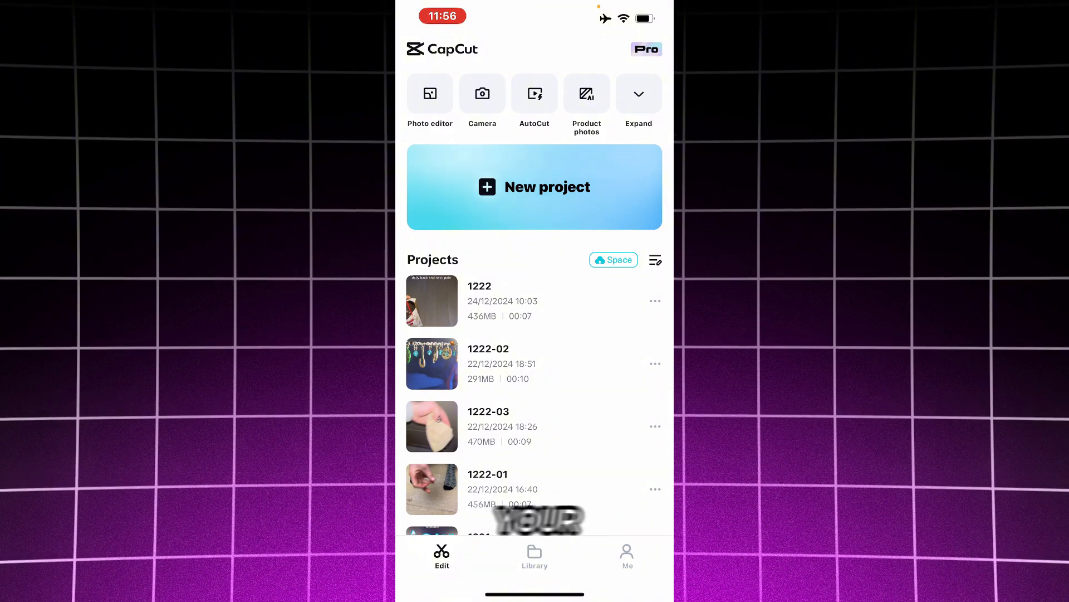
Scan the desktop sign-in QR code with the CapCut iPhone app's scanner.
{"action": "left_click", "coordinate": [626, 555]}
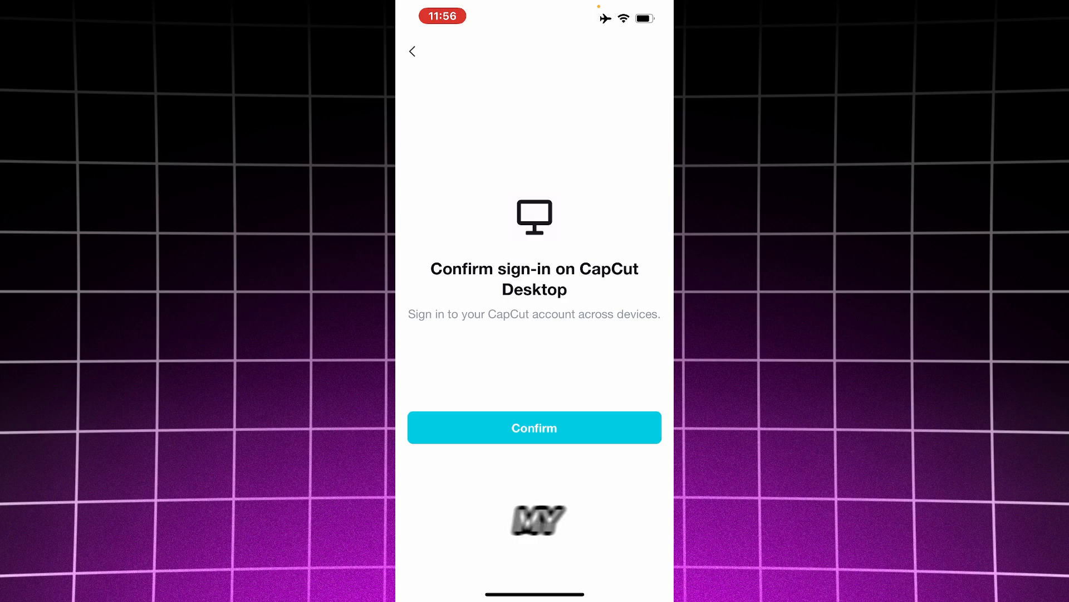
Confirm signing in to CapCut Desktop from the phone.
{"action": "left_click", "coordinate": [534, 427]}
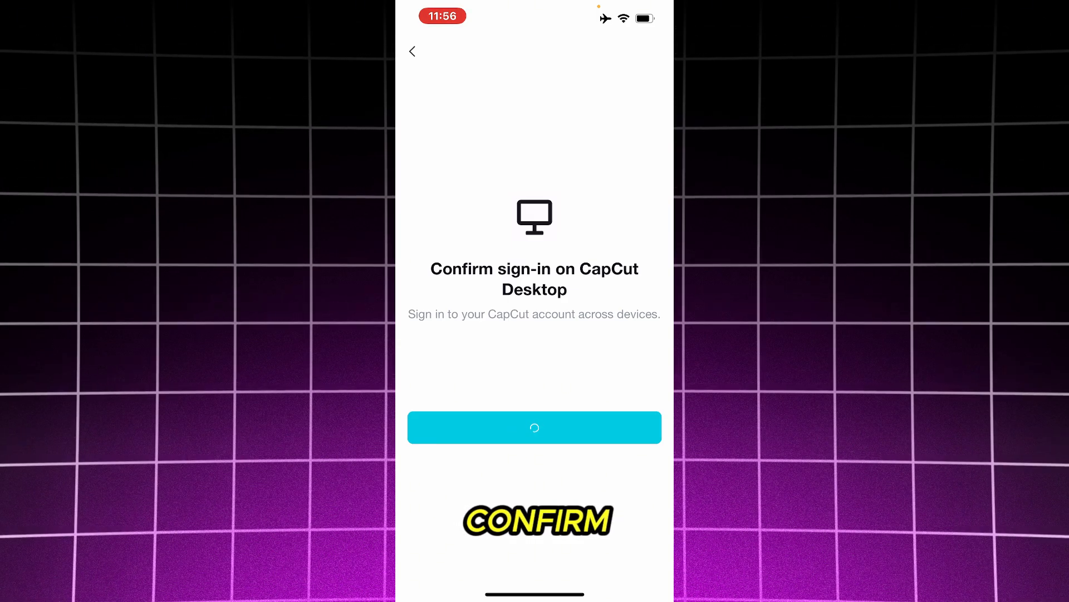